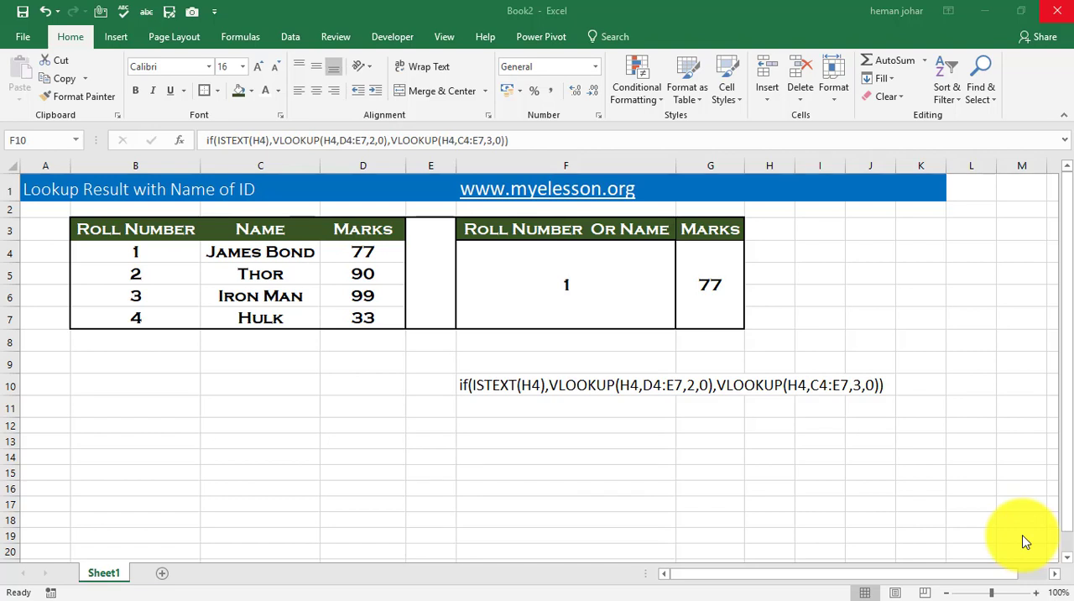
mouse_move(740, 455)
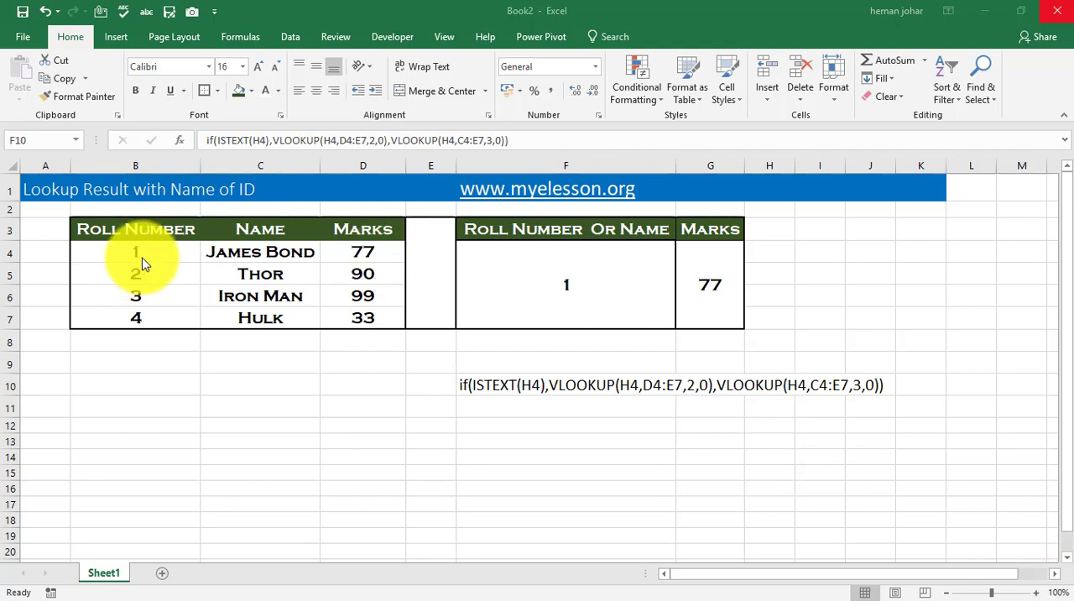
mouse_move(243, 260)
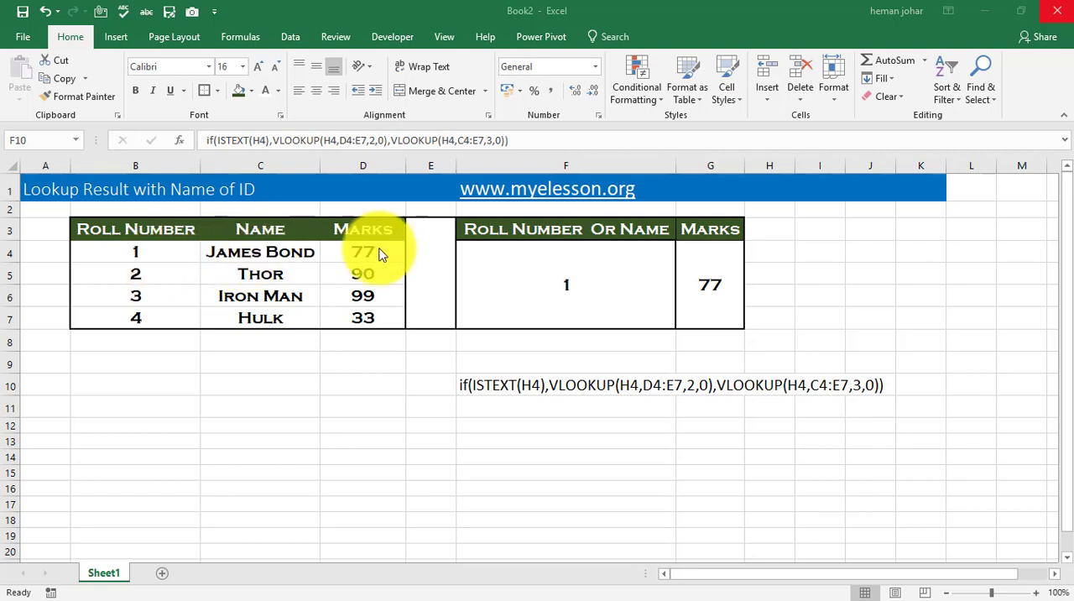
mouse_move(352, 260)
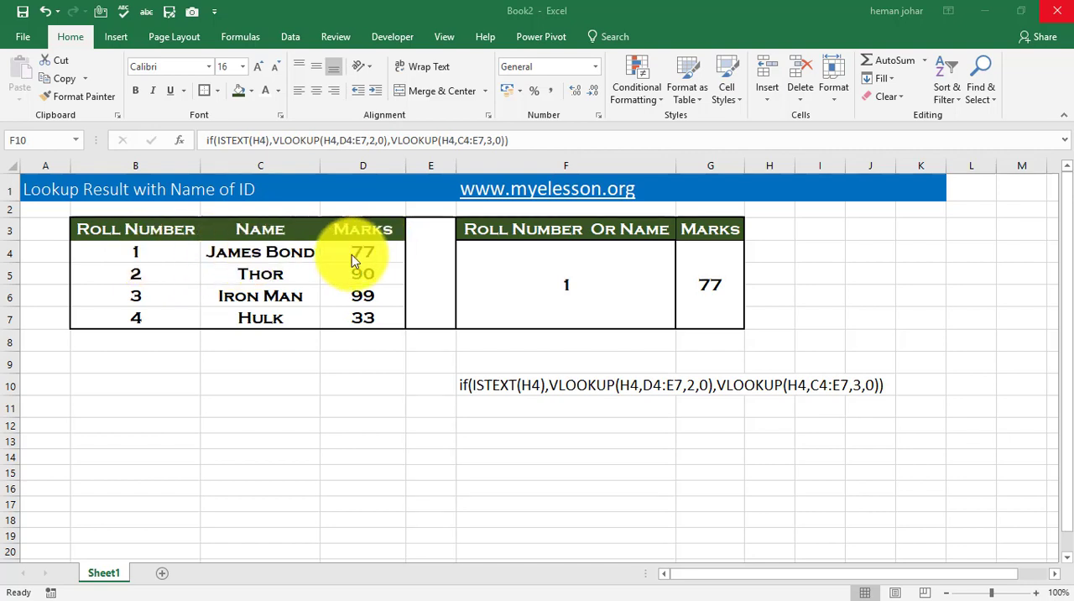
mouse_move(168, 289)
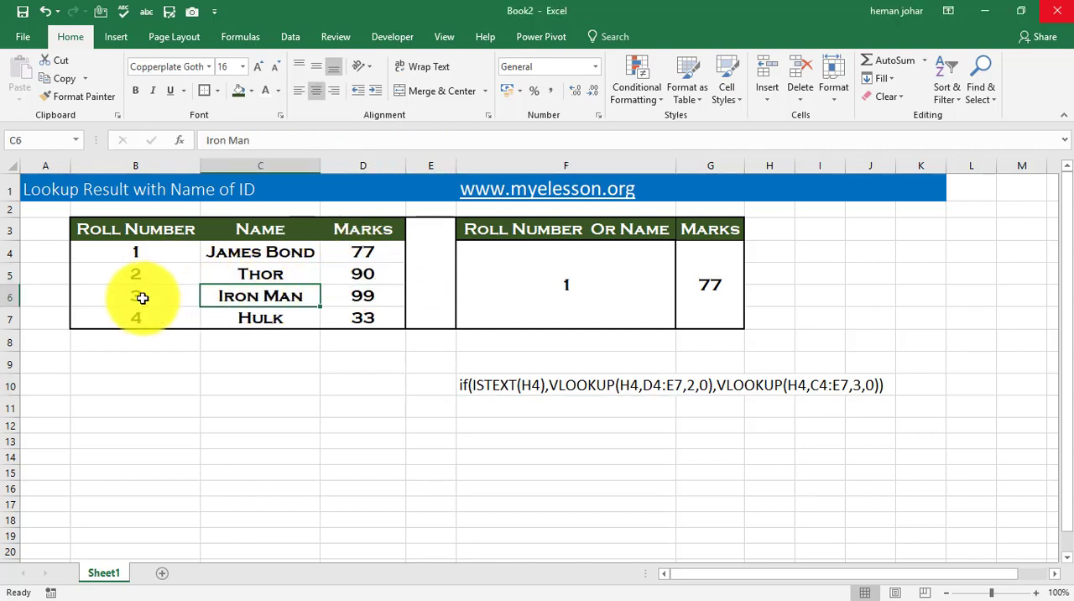
Note Hulk's mark of 33, then test F4 with Thor (90) and roll number 4 (33)
left_click(260, 317)
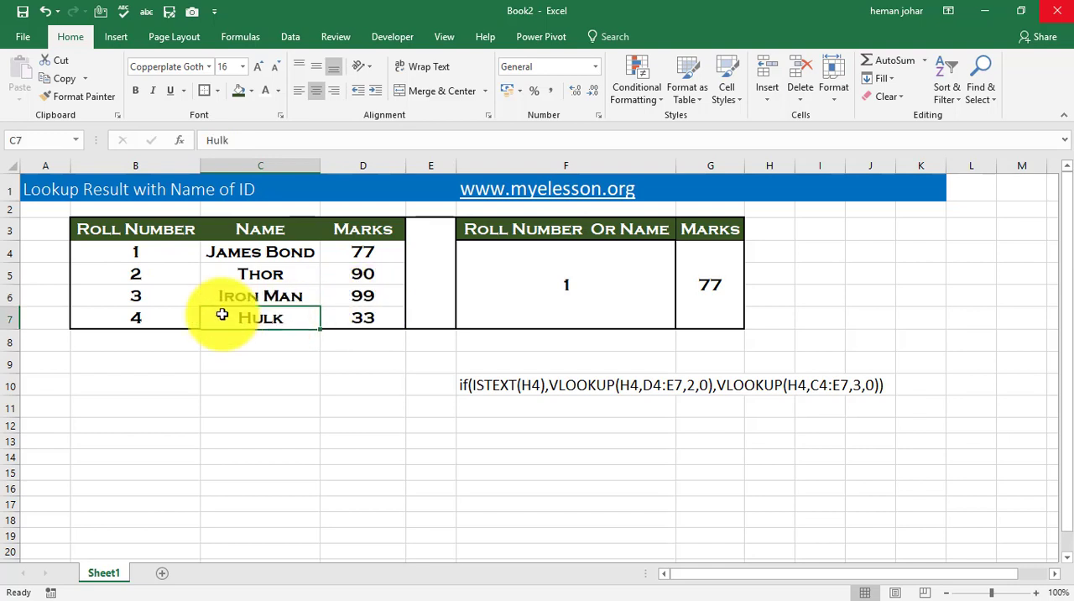
left_click(362, 317)
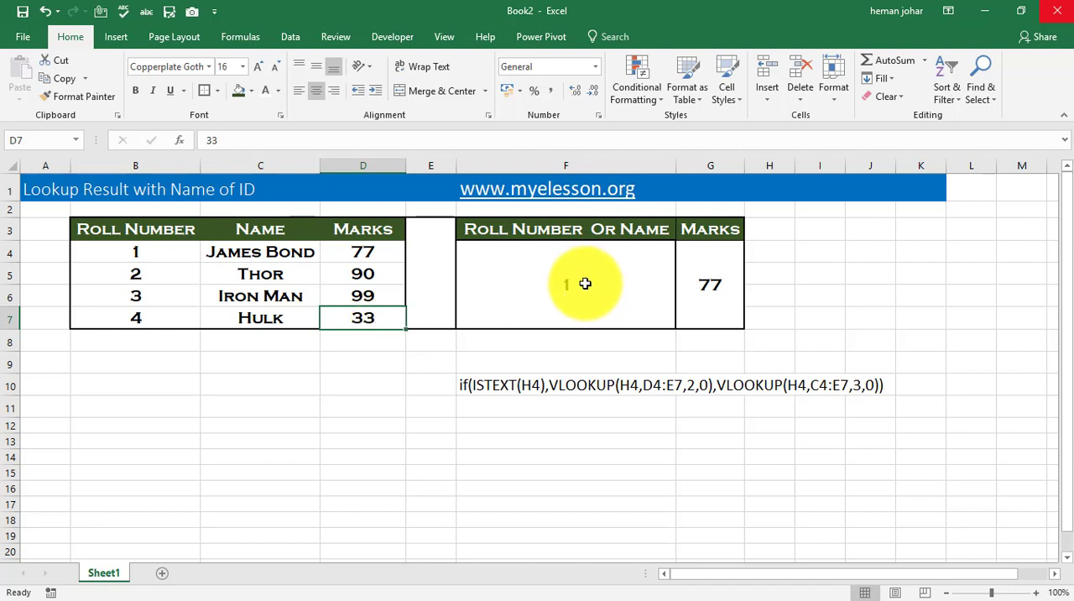
left_click(565, 284)
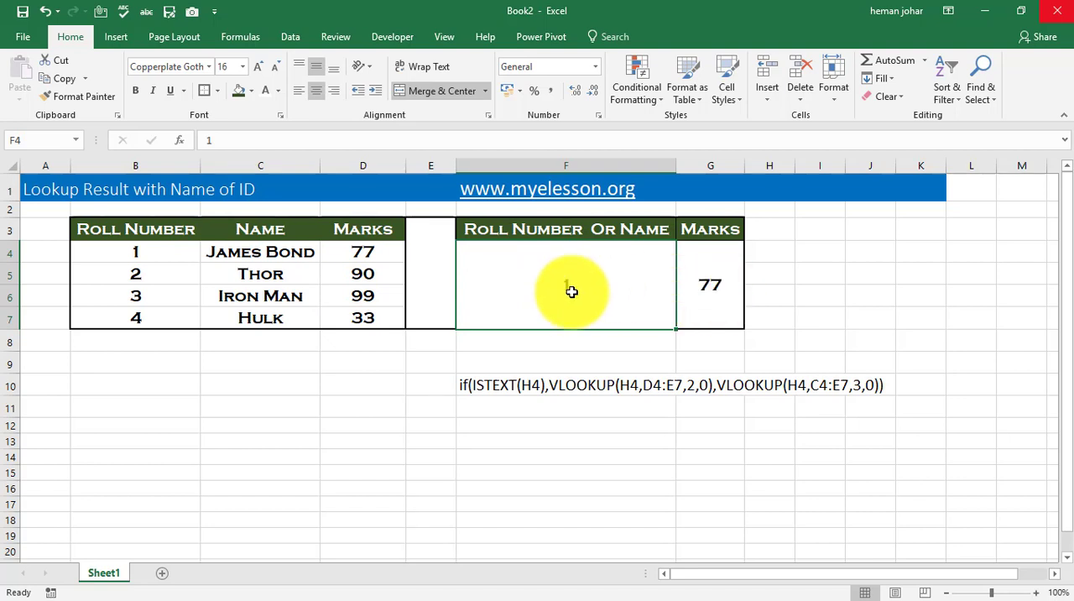
type("THOR")
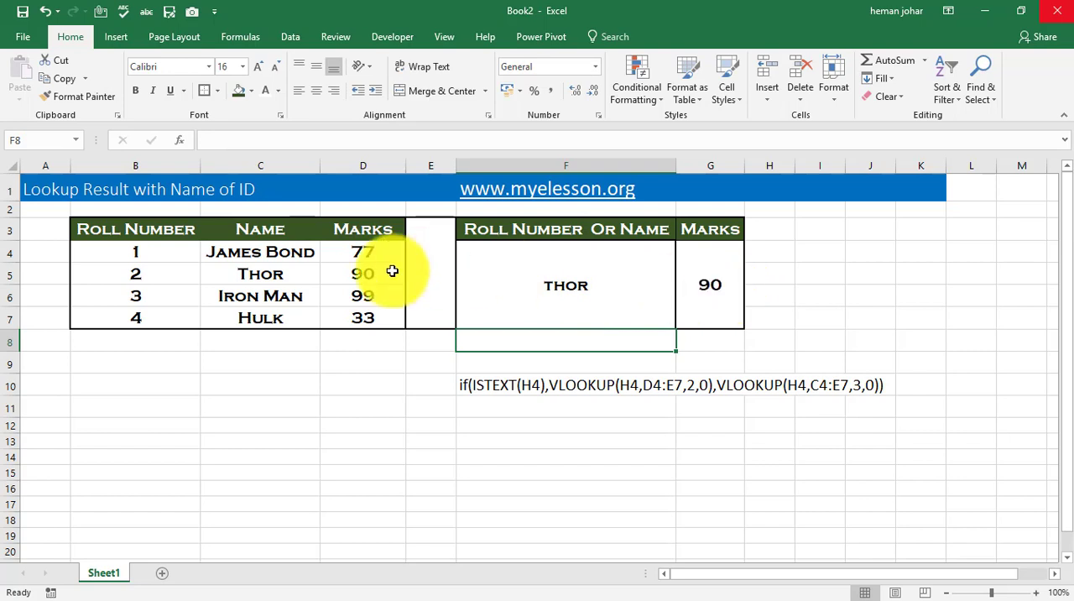
mouse_move(530, 296)
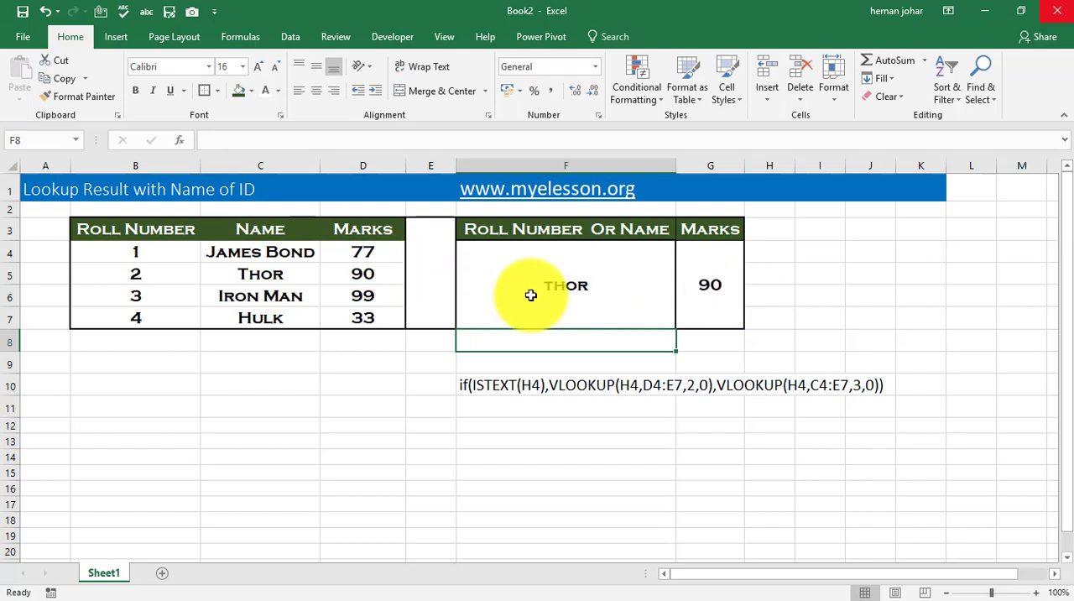
type("4")
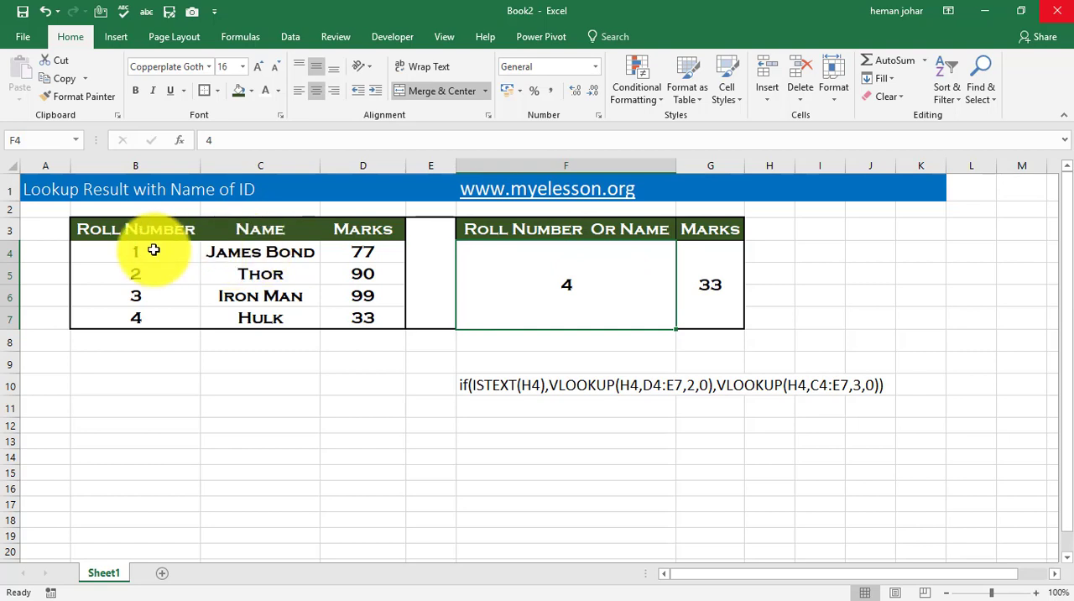
mouse_move(324, 356)
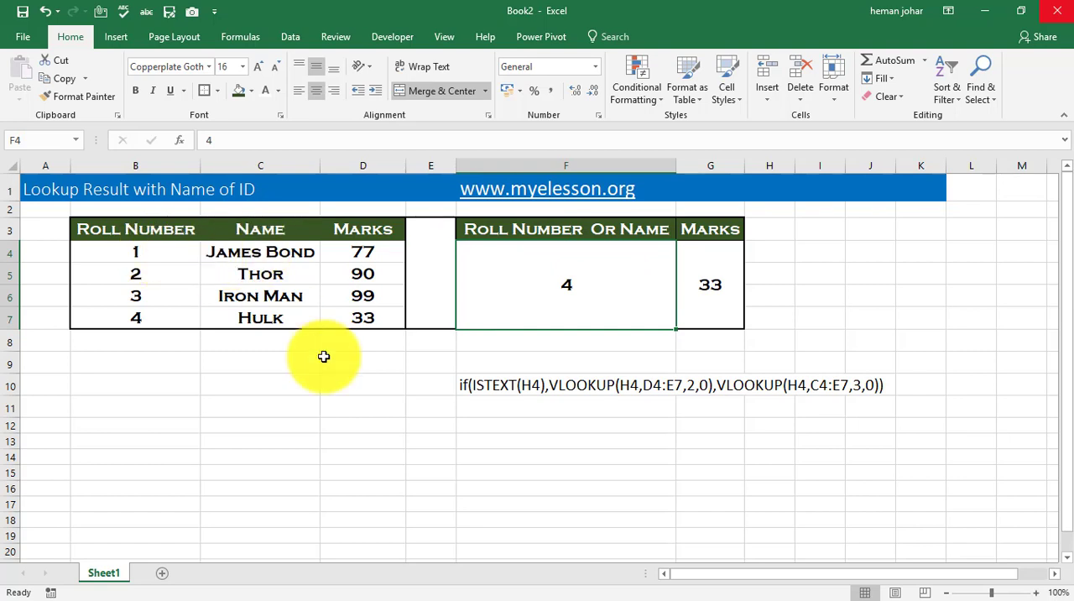
mouse_move(432, 407)
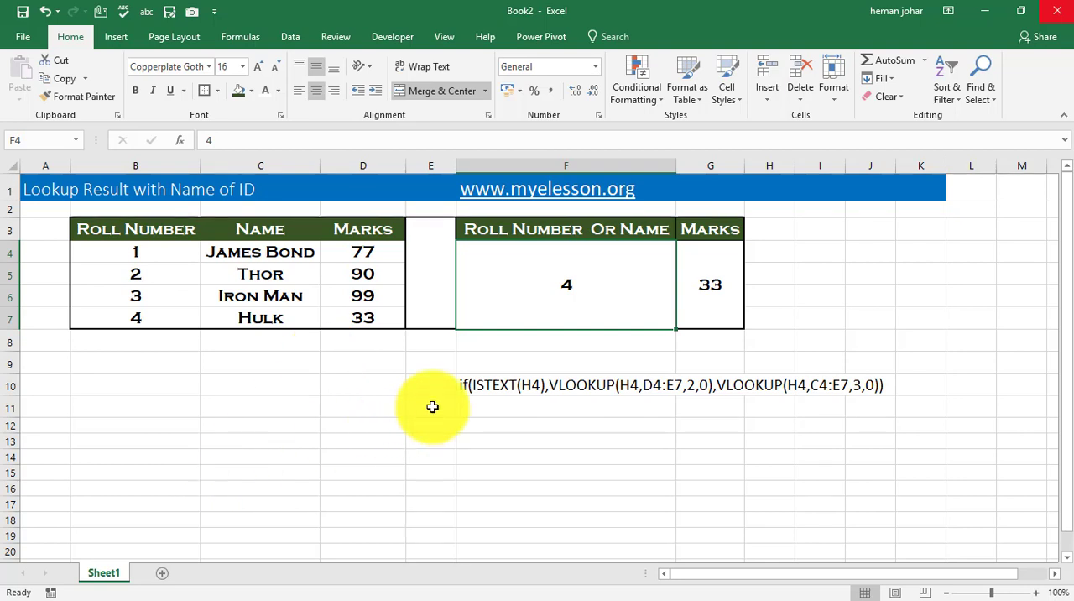
mouse_move(494, 395)
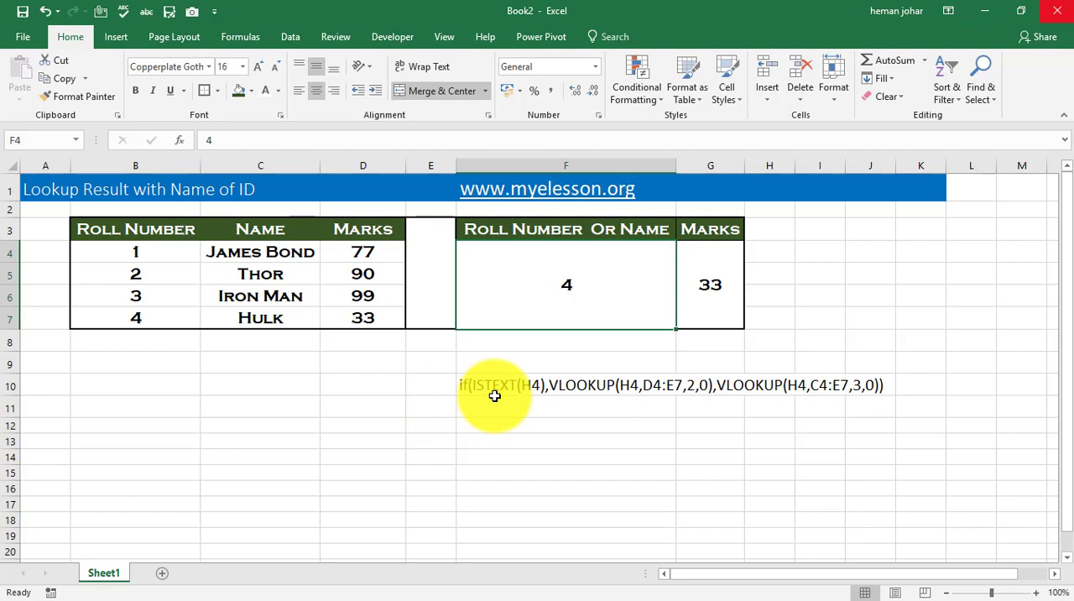
mouse_move(593, 397)
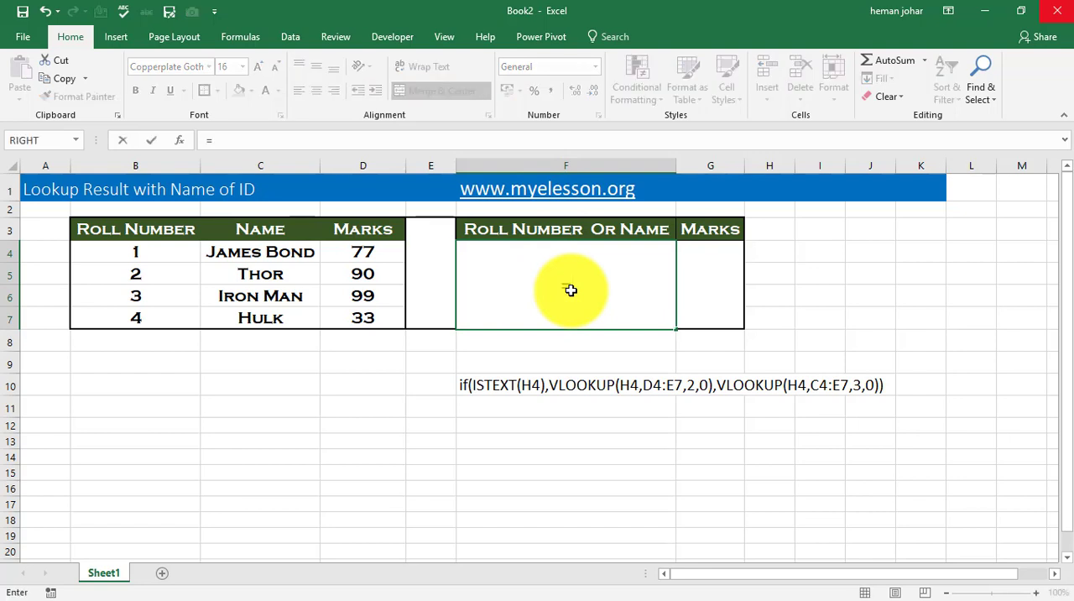
Start typing =if(istex in the input cell, then abandon the unfinished formula with Esc
type("=if")
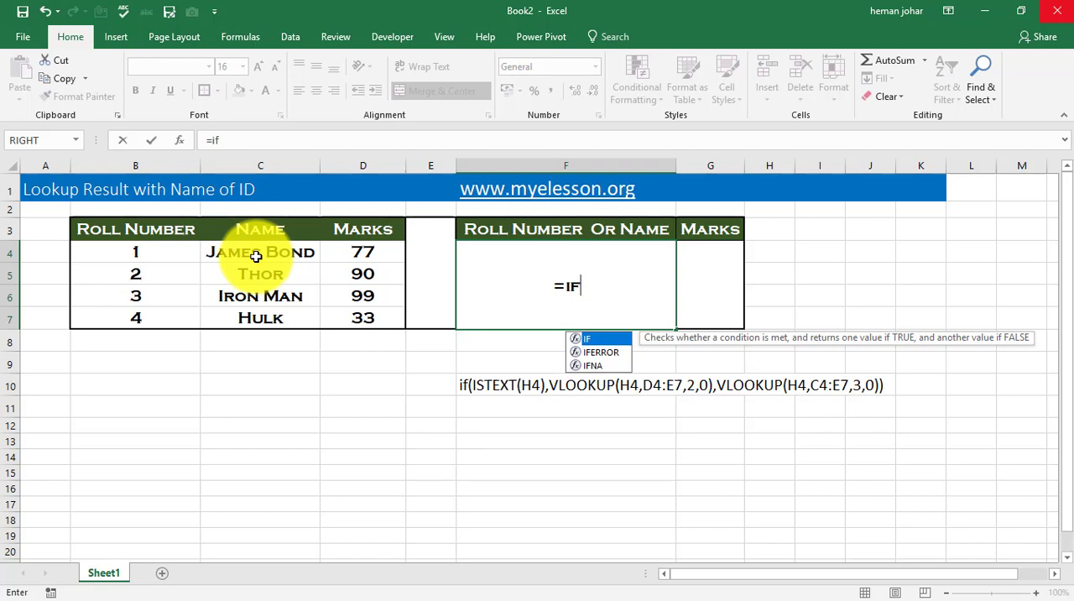
type("(")
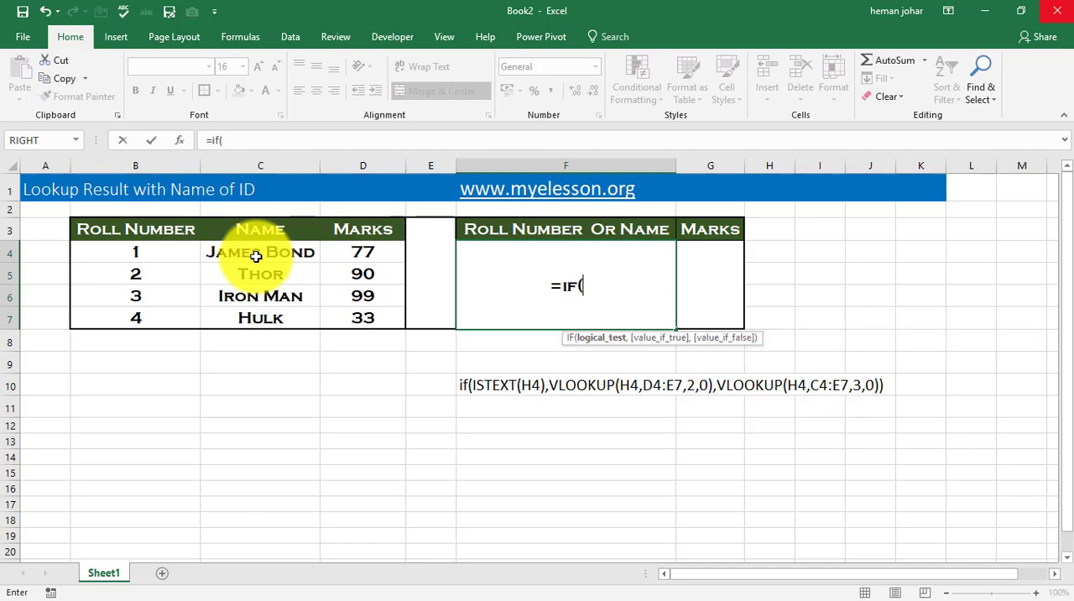
type("istex")
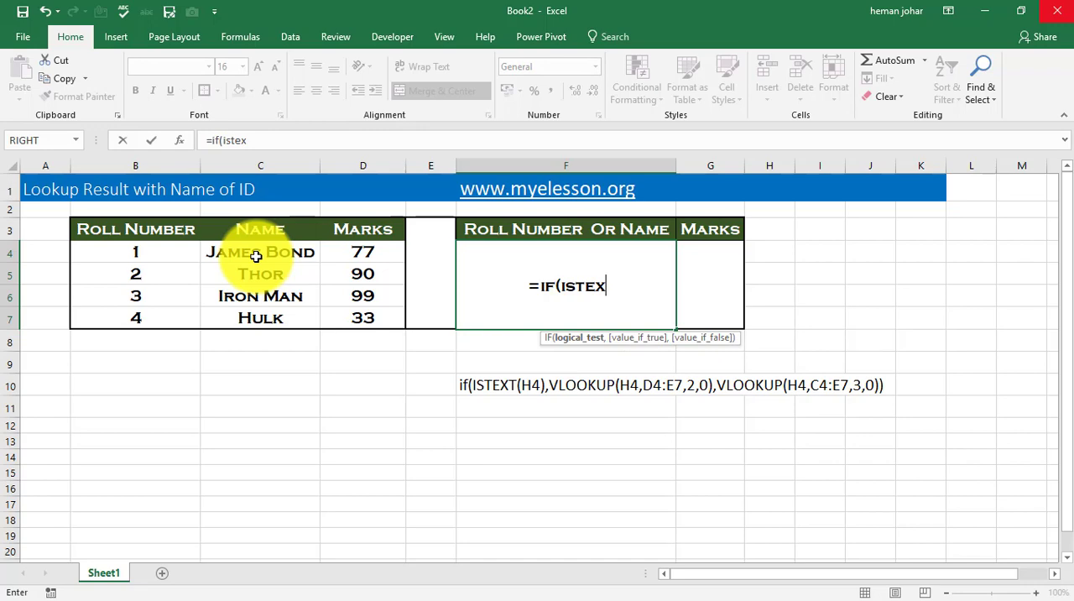
key("Escape")
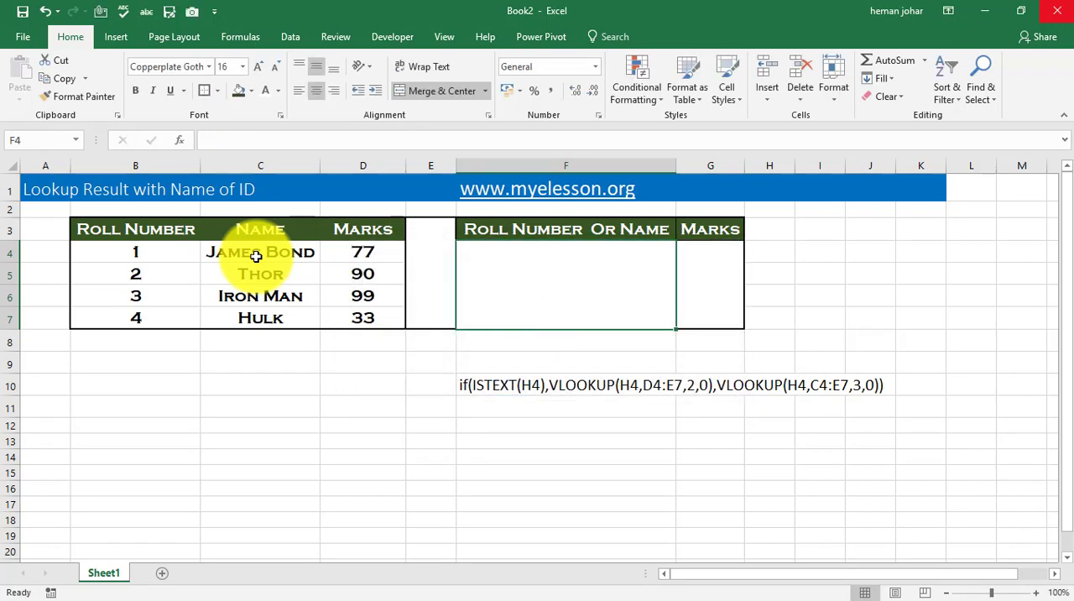
Begin the Marks formula in G4 with =IF(ISTEXT(F4),
left_click(709, 273)
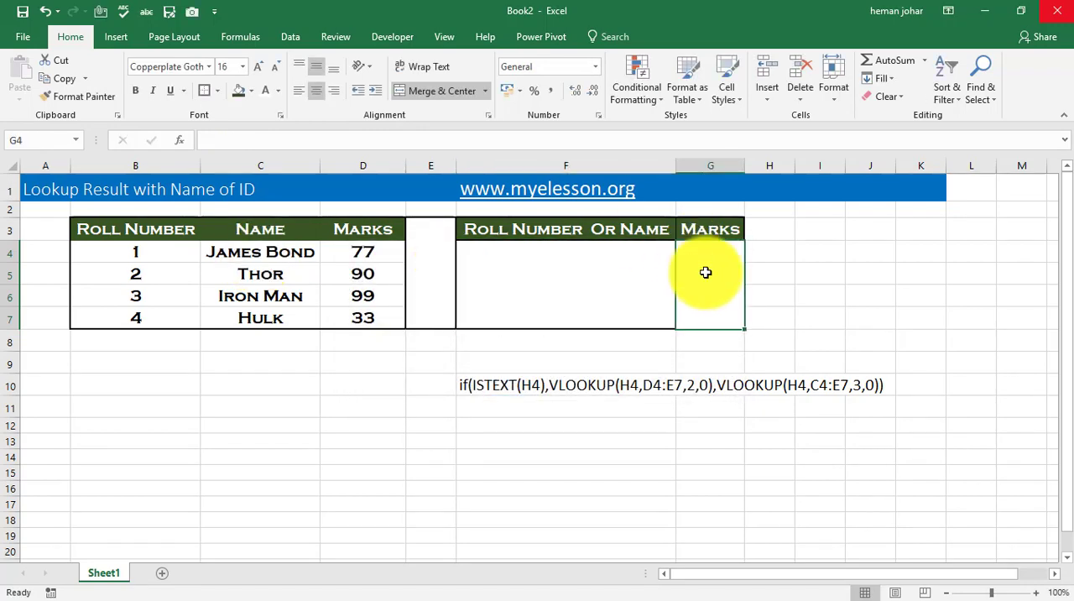
type("=i")
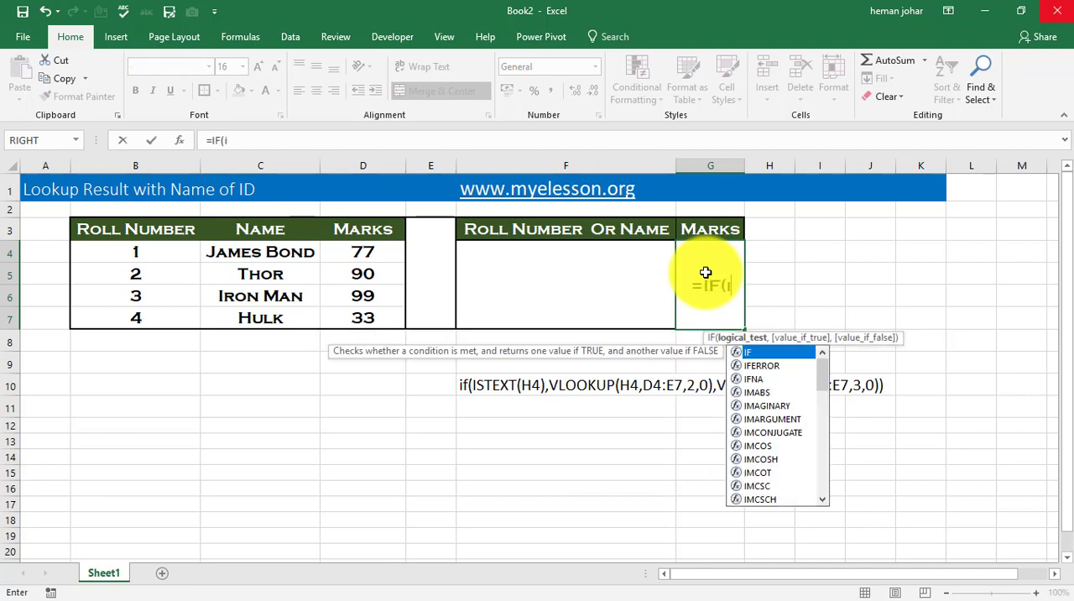
type("stext")
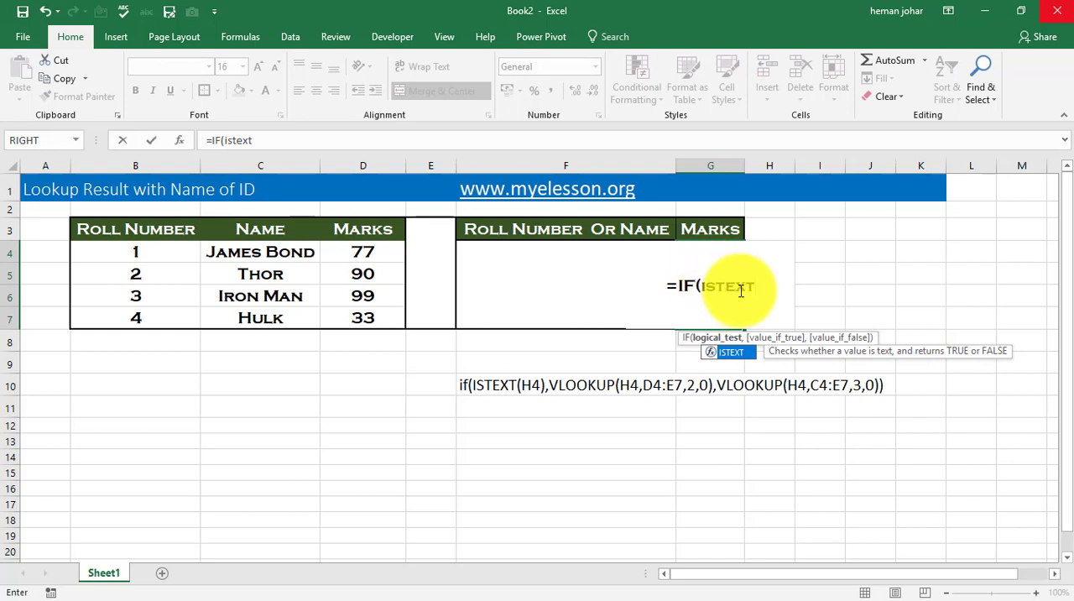
type("(ISTEXT(")
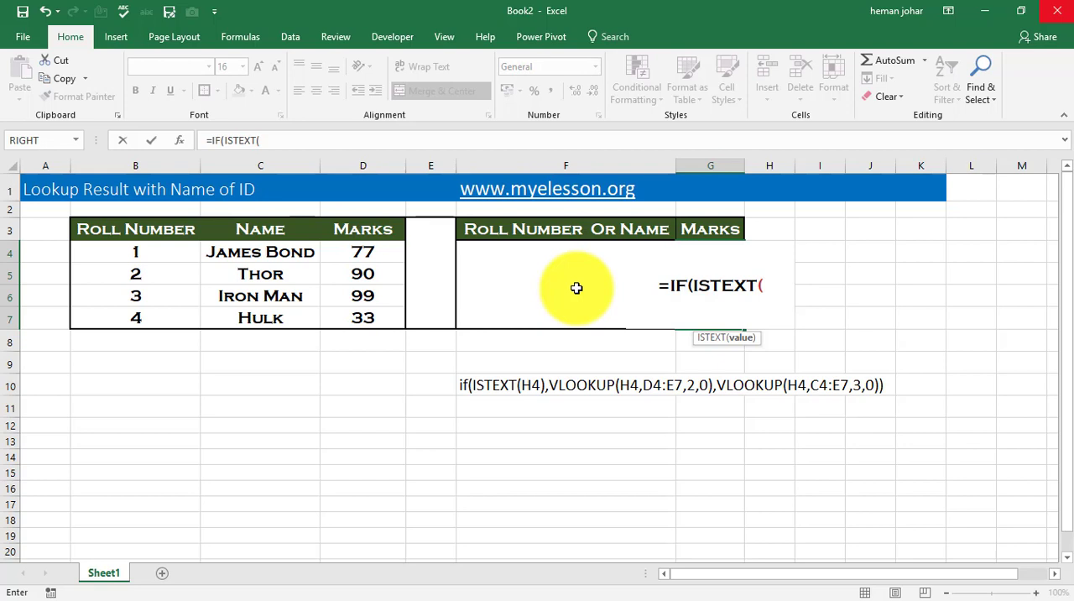
left_click(565, 273)
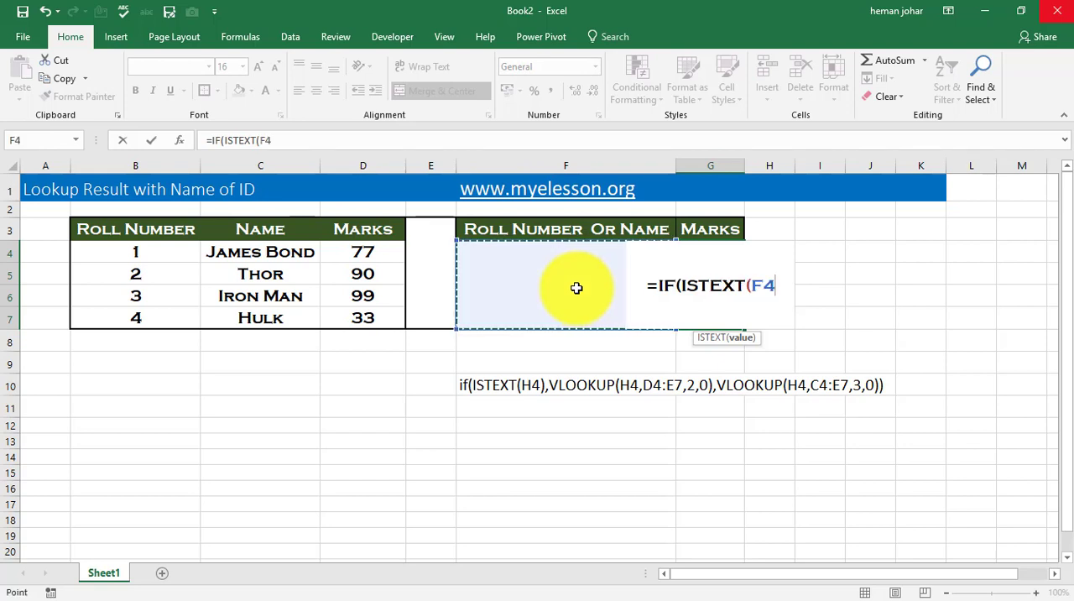
type(")")
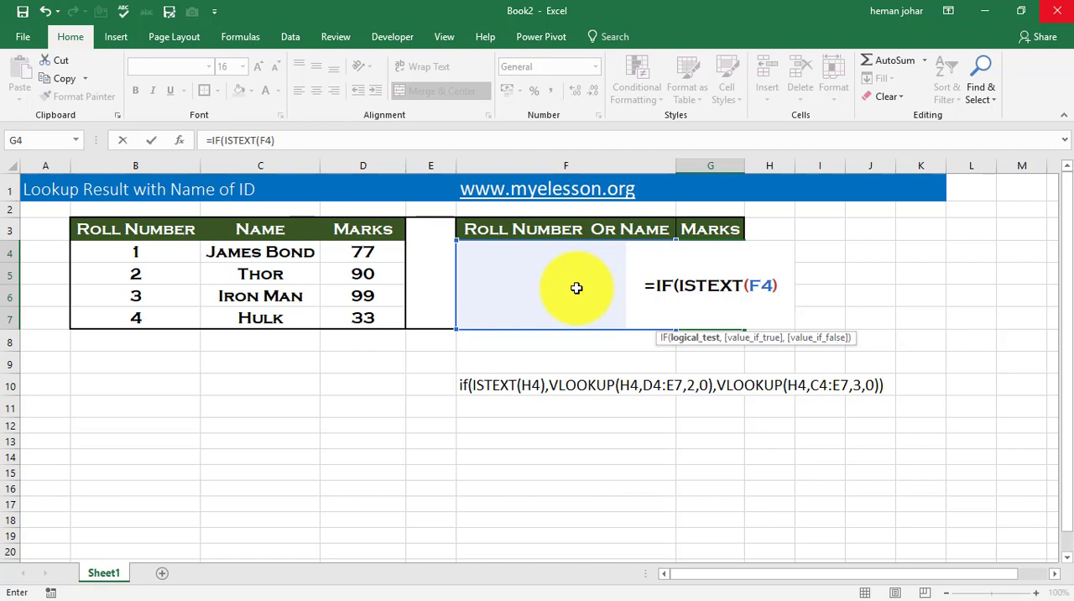
type(",")
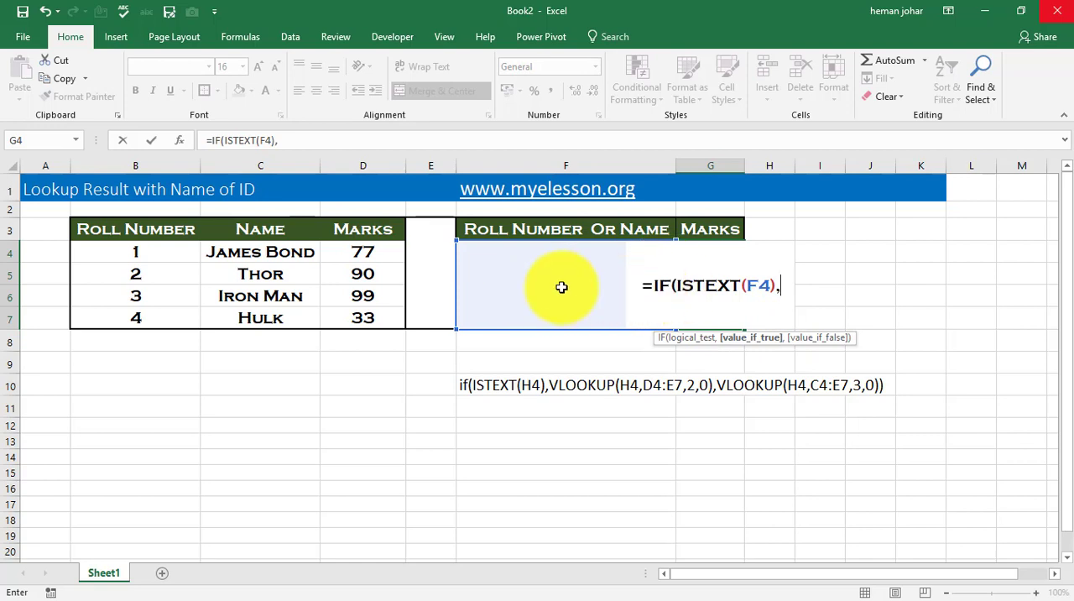
mouse_move(605, 278)
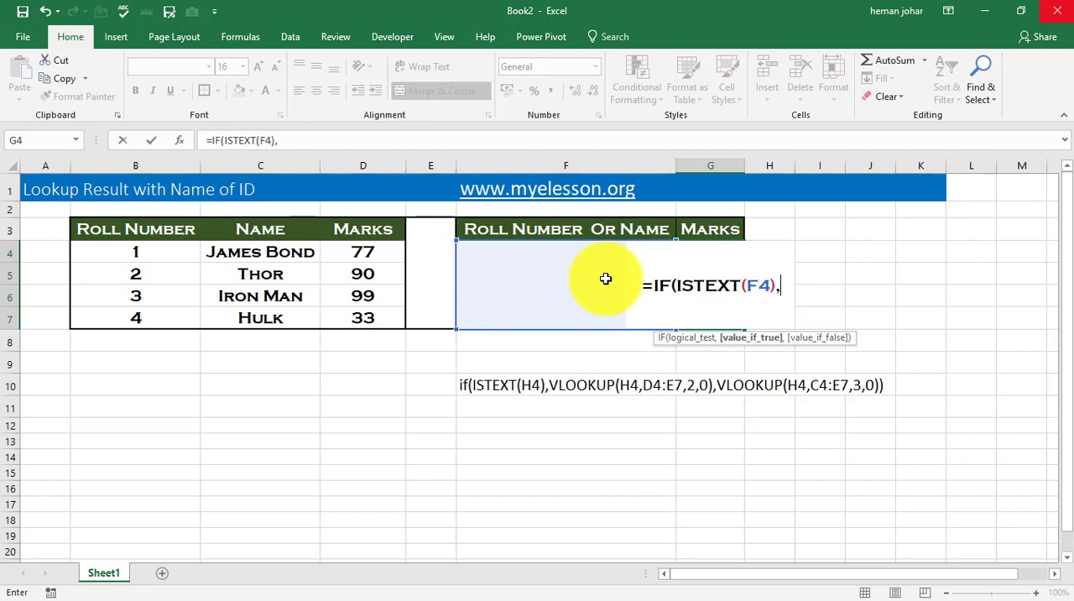
Add the true-branch VLOOKUP(F4,C4:D7,2,0) followed by a comma
type("vl")
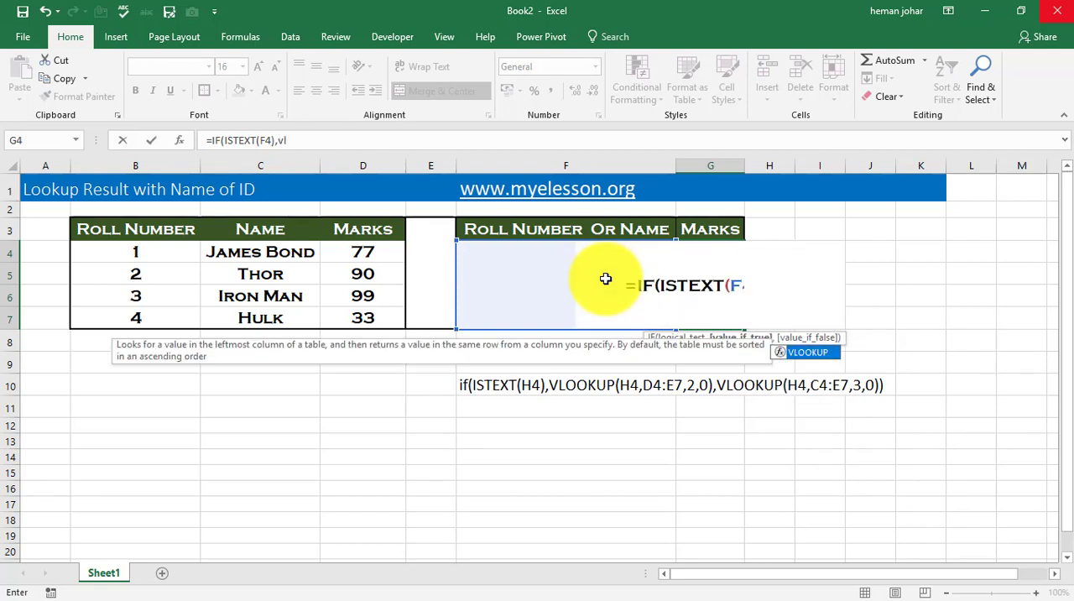
type("VLOOKUP(")
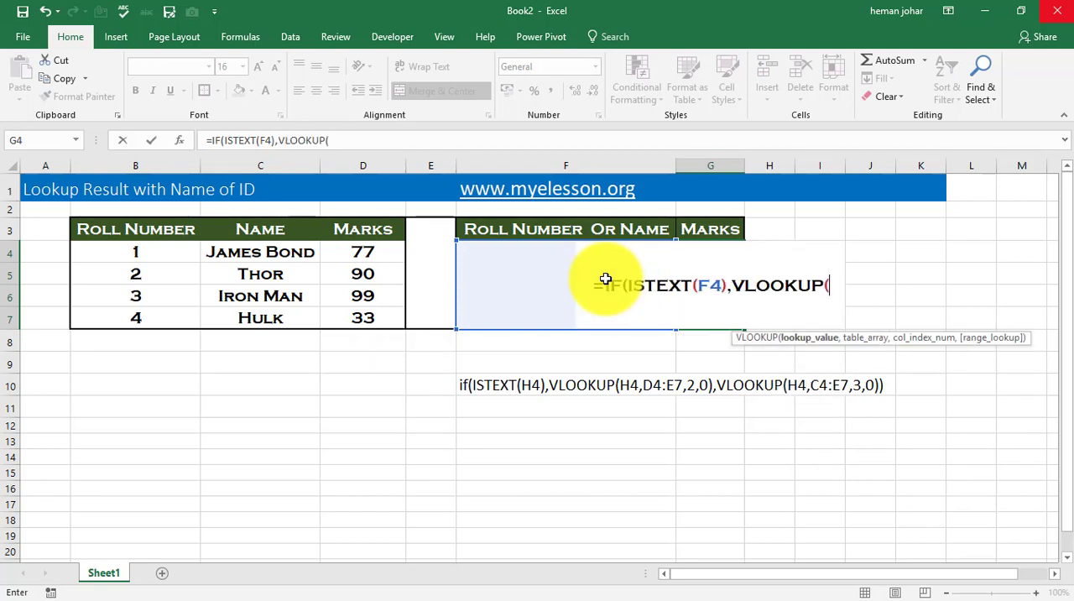
left_click(513, 285)
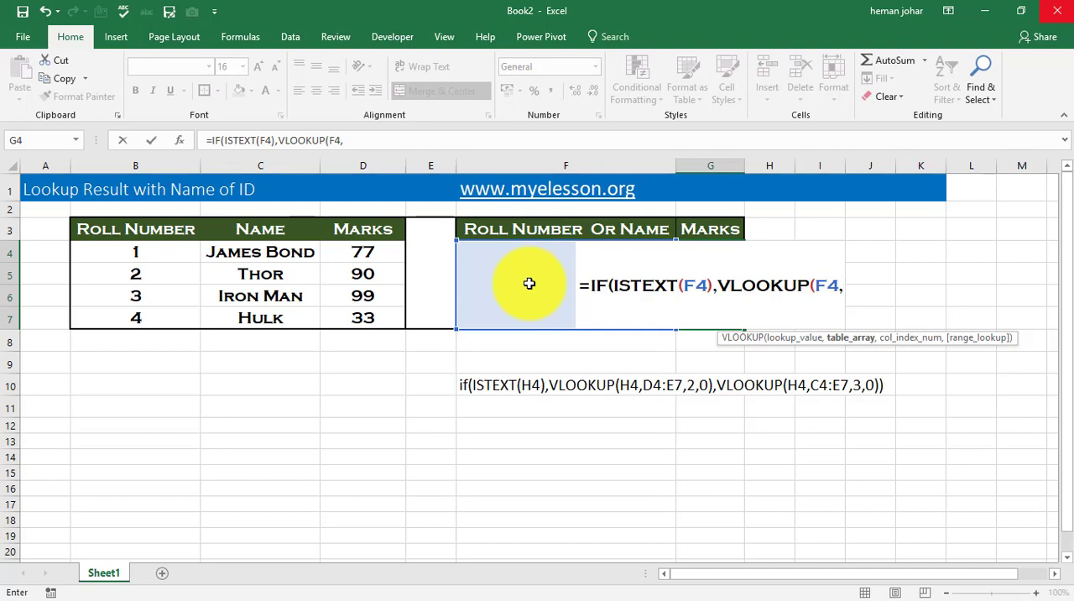
mouse_move(316, 261)
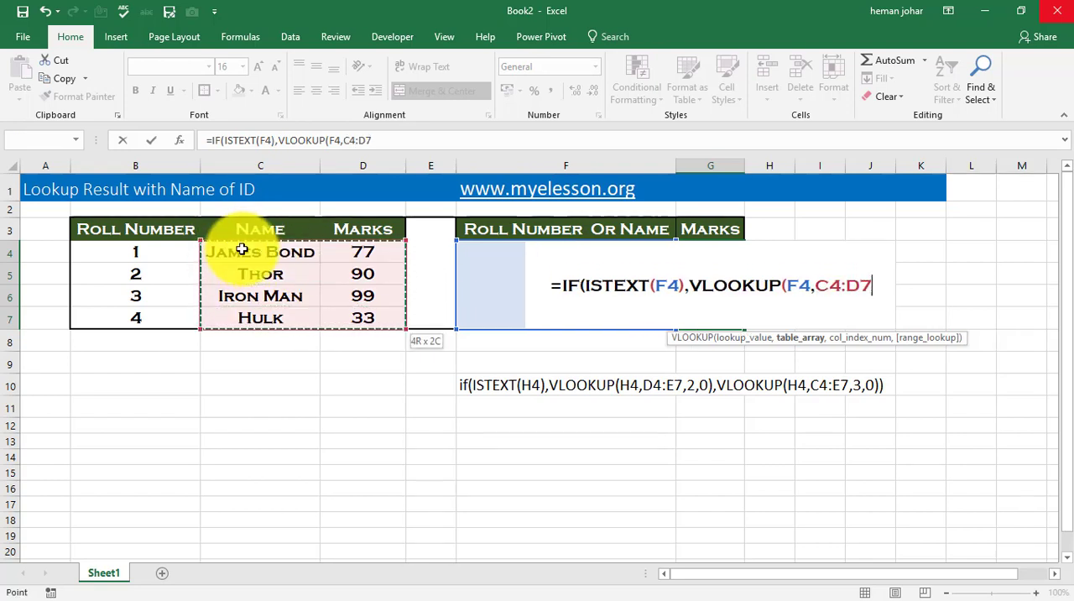
type(",")
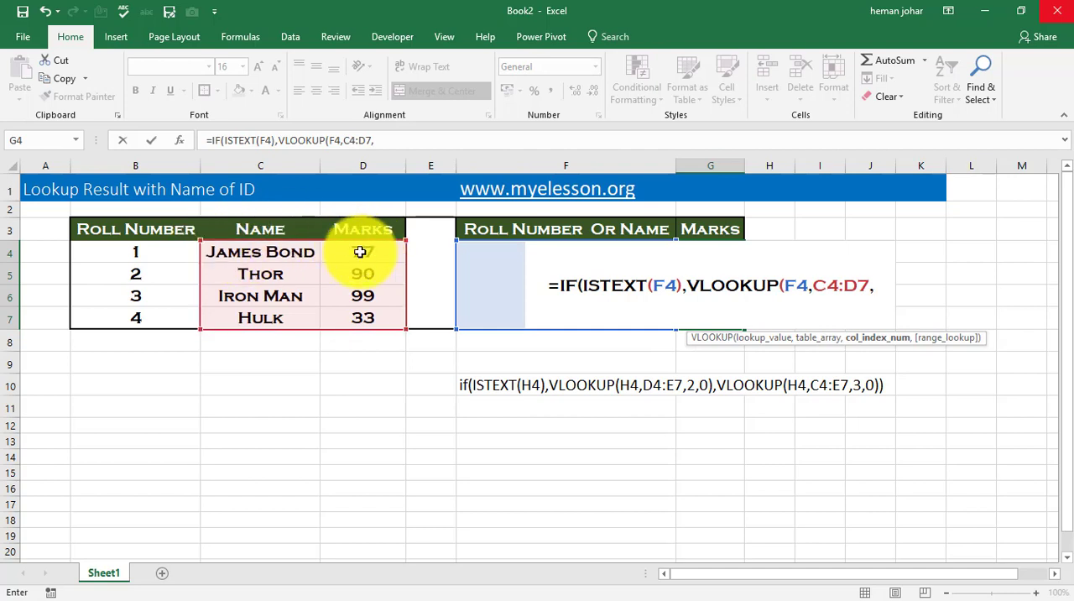
type("2")
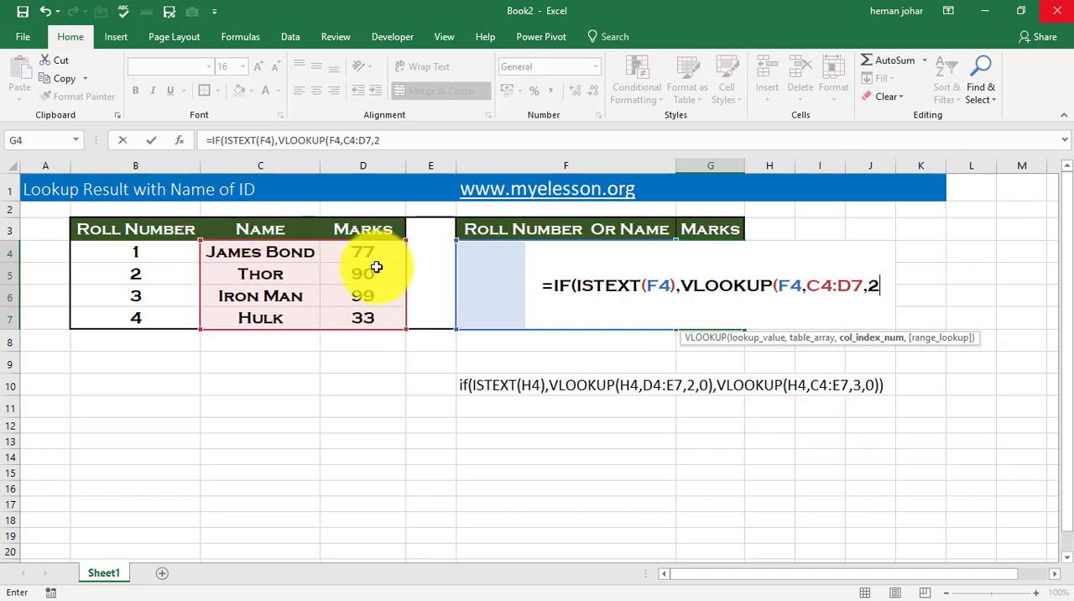
type(",0")
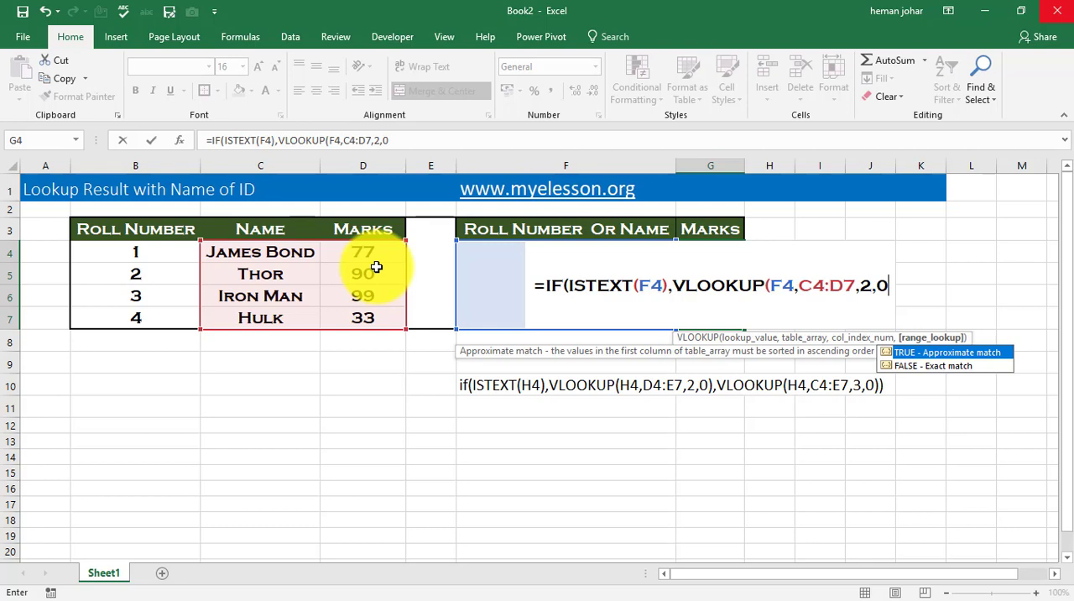
type(",")
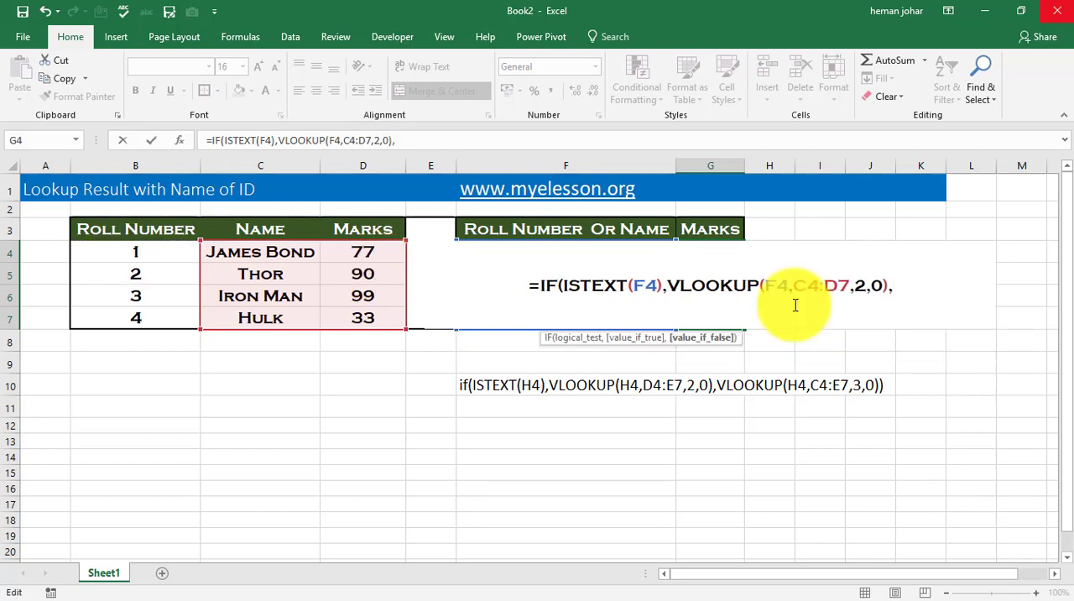
Write the false-branch VLOOKUP of F4 in B4:D7, column 3, exact match, and close the formula
type("v")
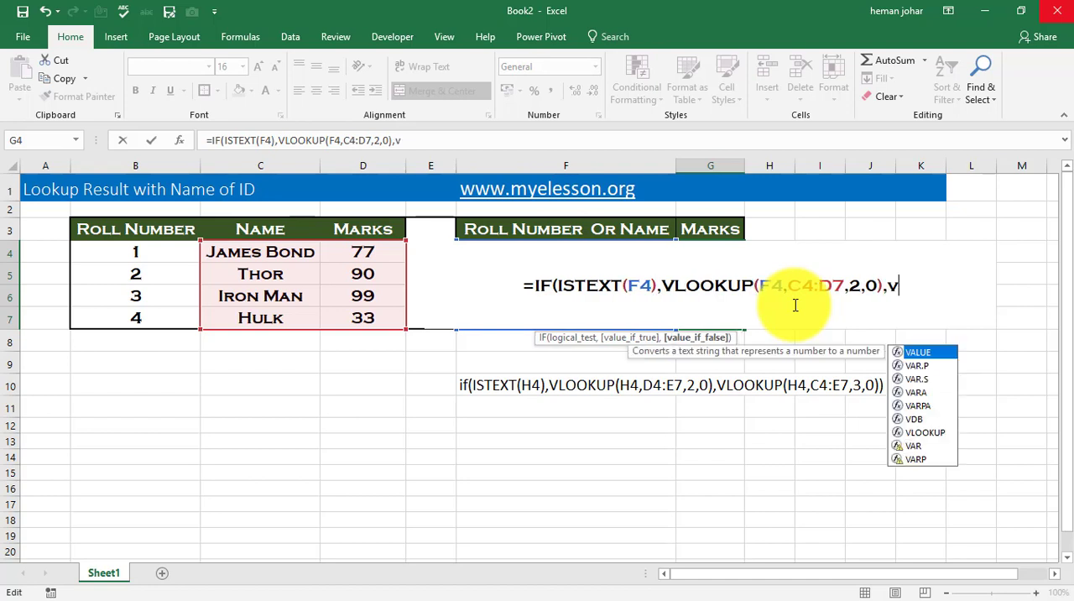
type("LOOKUP(")
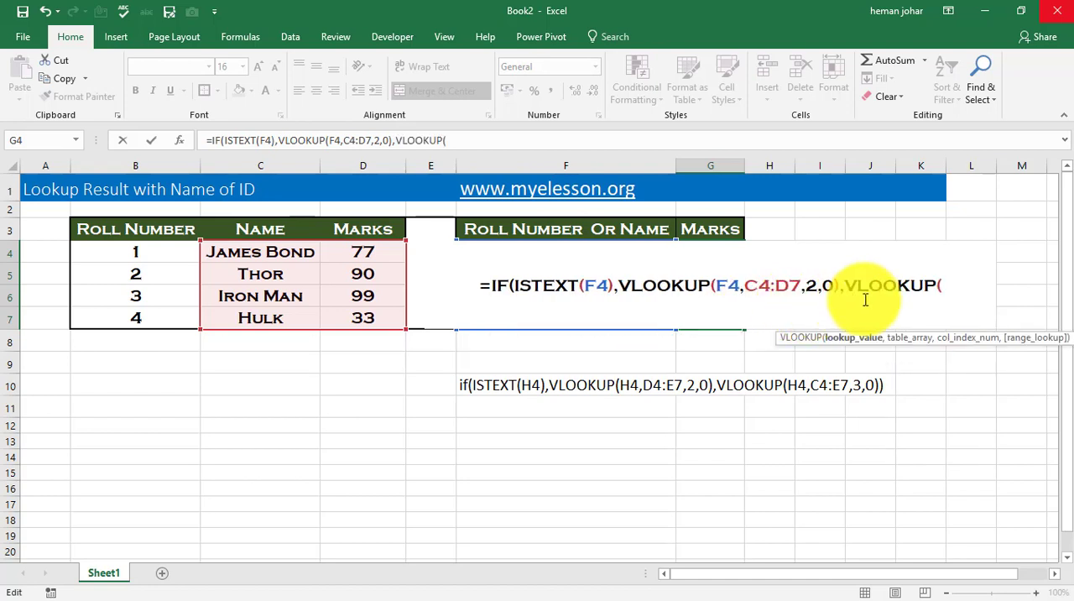
mouse_move(878, 305)
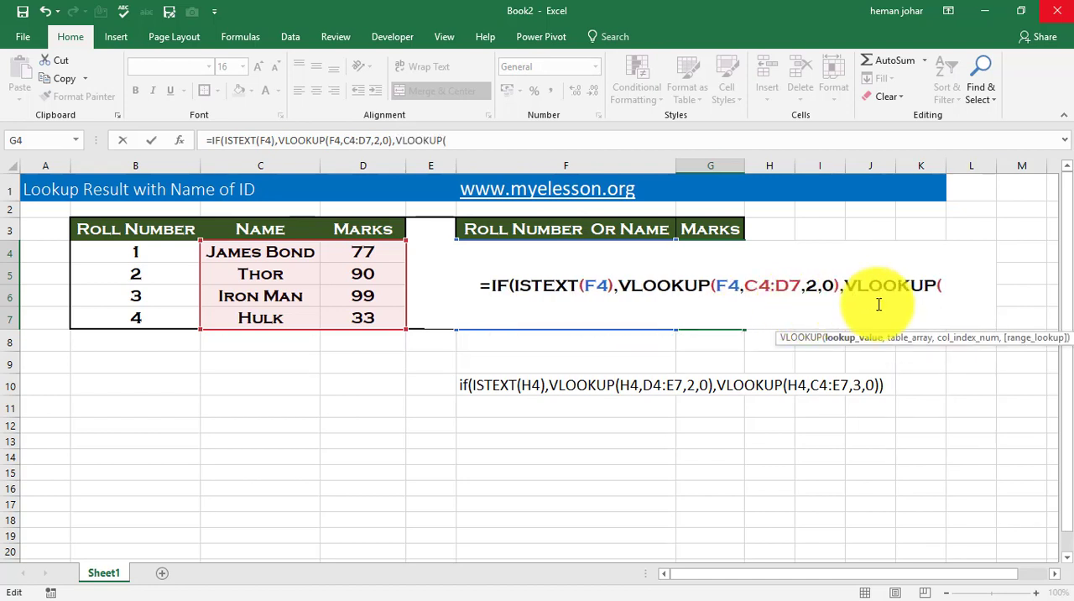
mouse_move(558, 319)
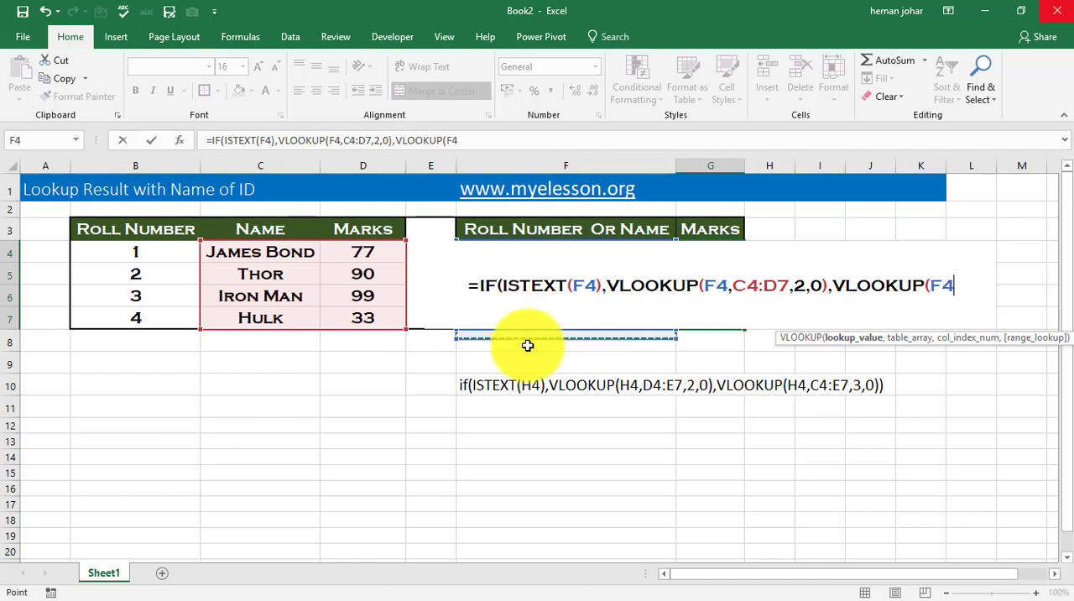
type(",B4:D7")
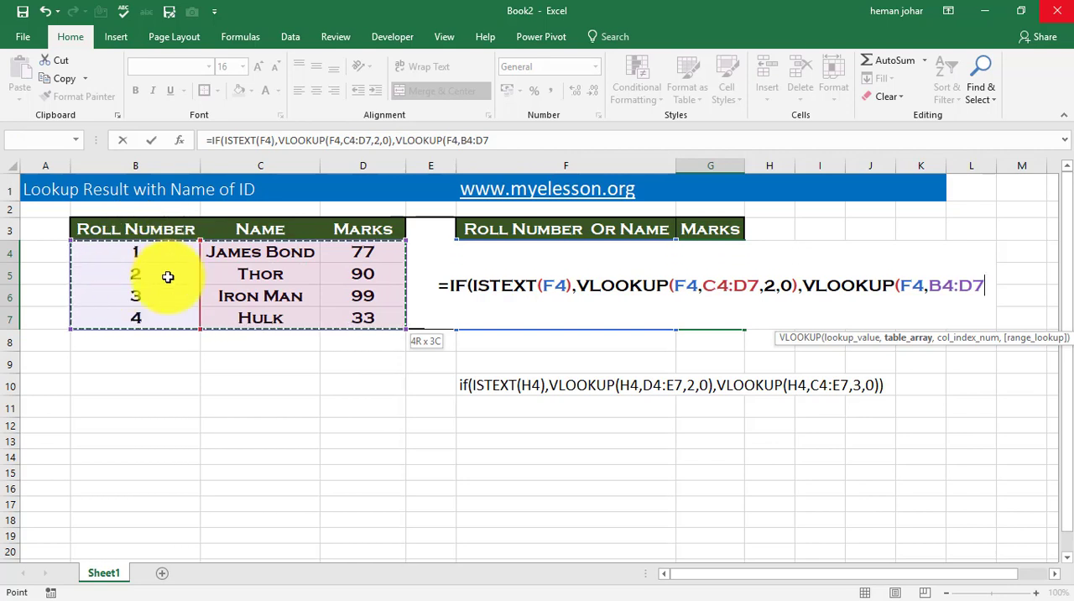
type(",")
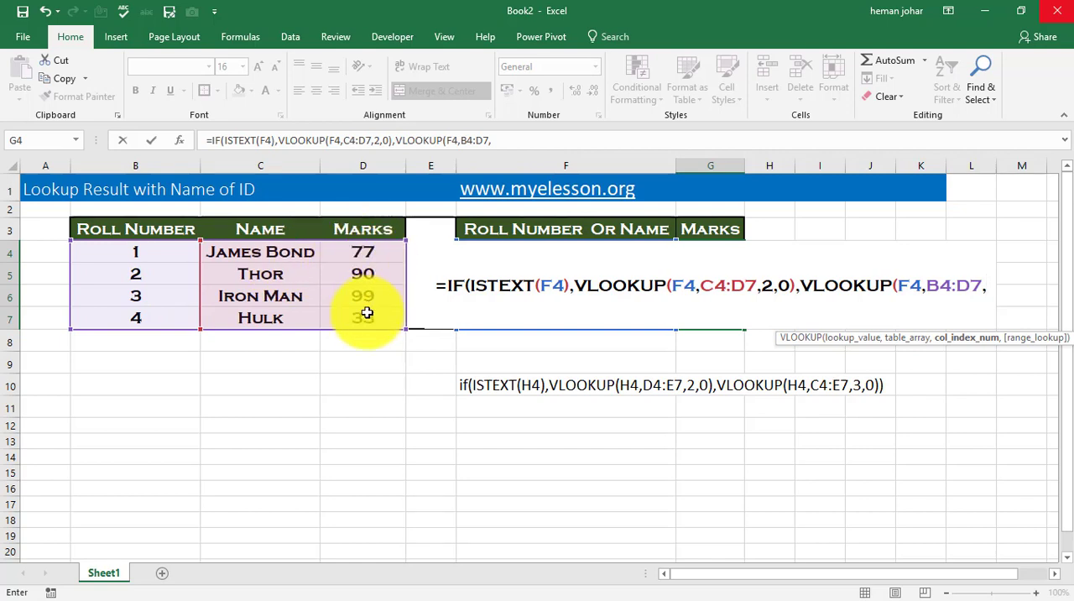
type("3")
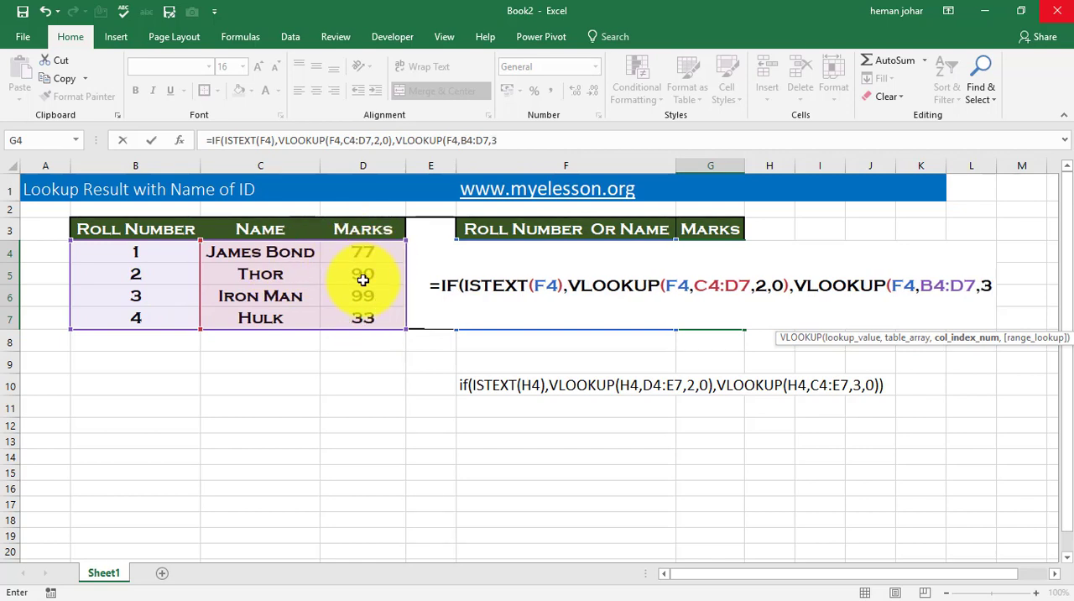
type(",o")
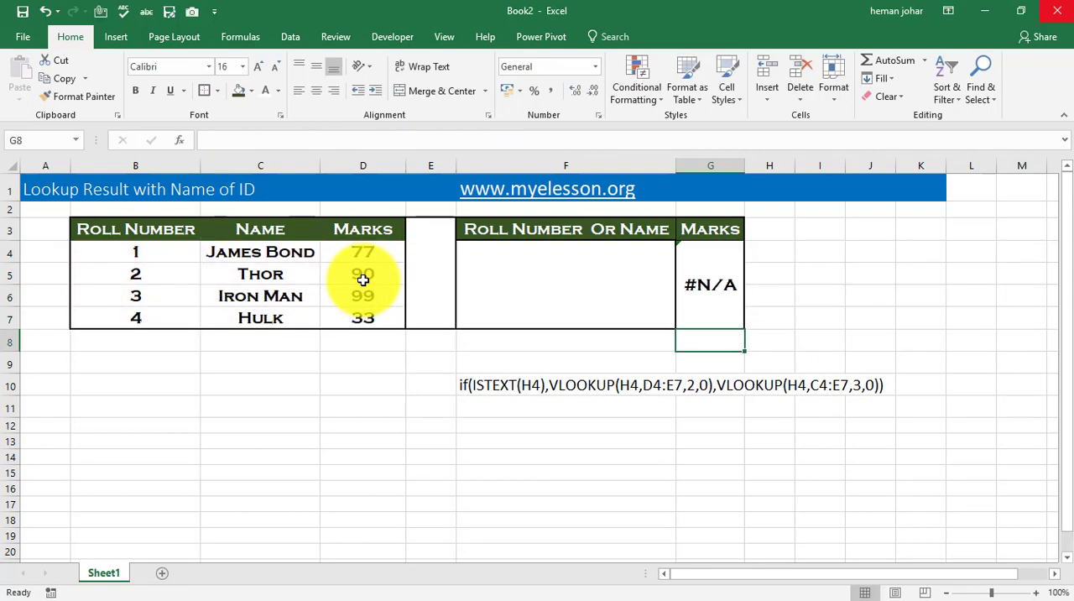
Test the lookup by entering roll numbers 1 and 3 in F4, with 3 returning 99
type("1")
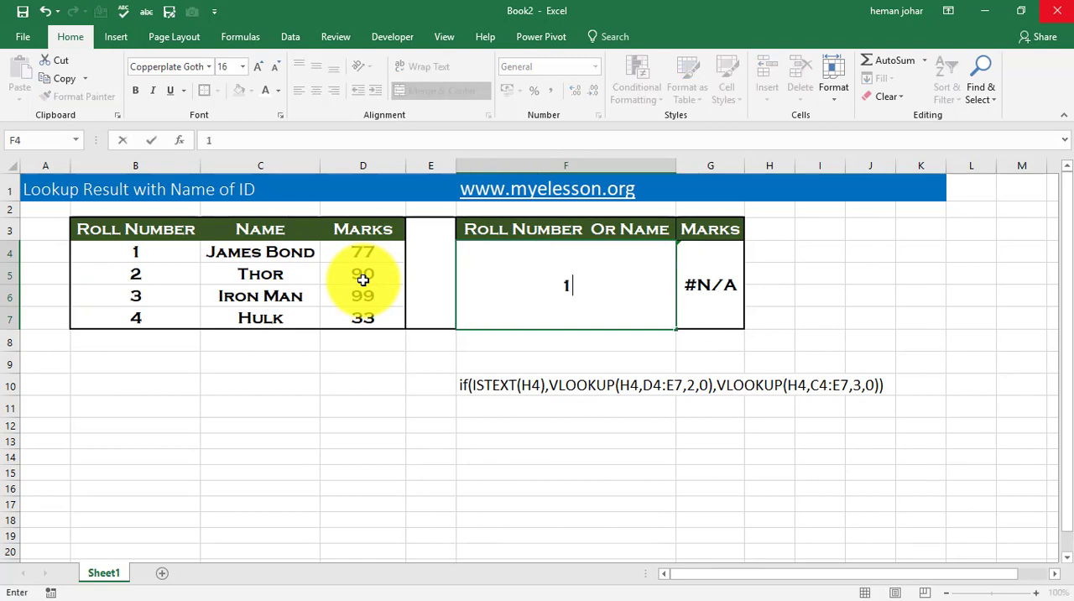
type("Thor")
key("enter")
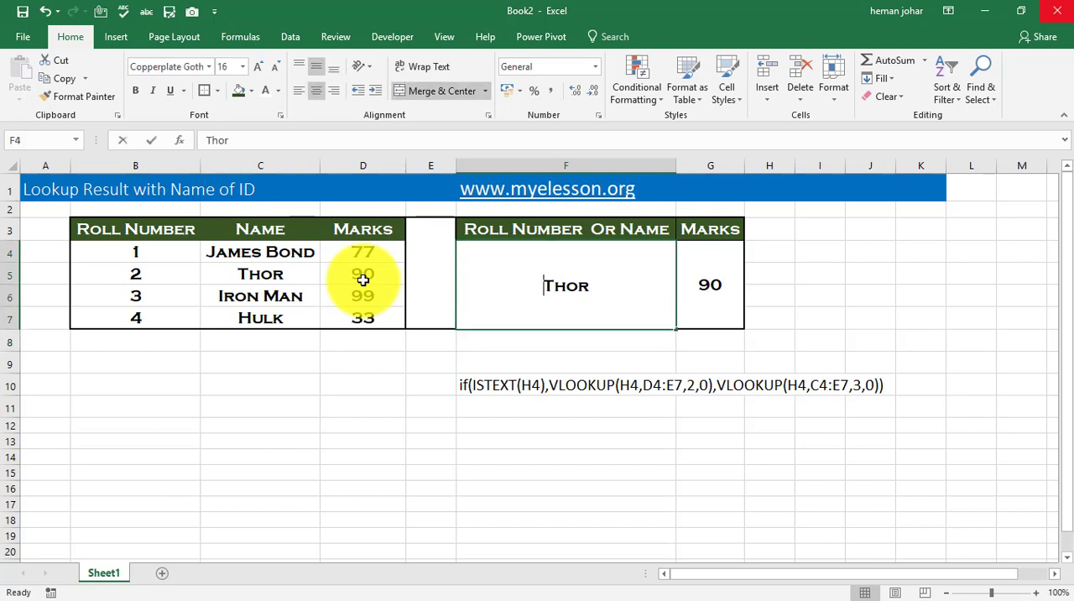
type("3")
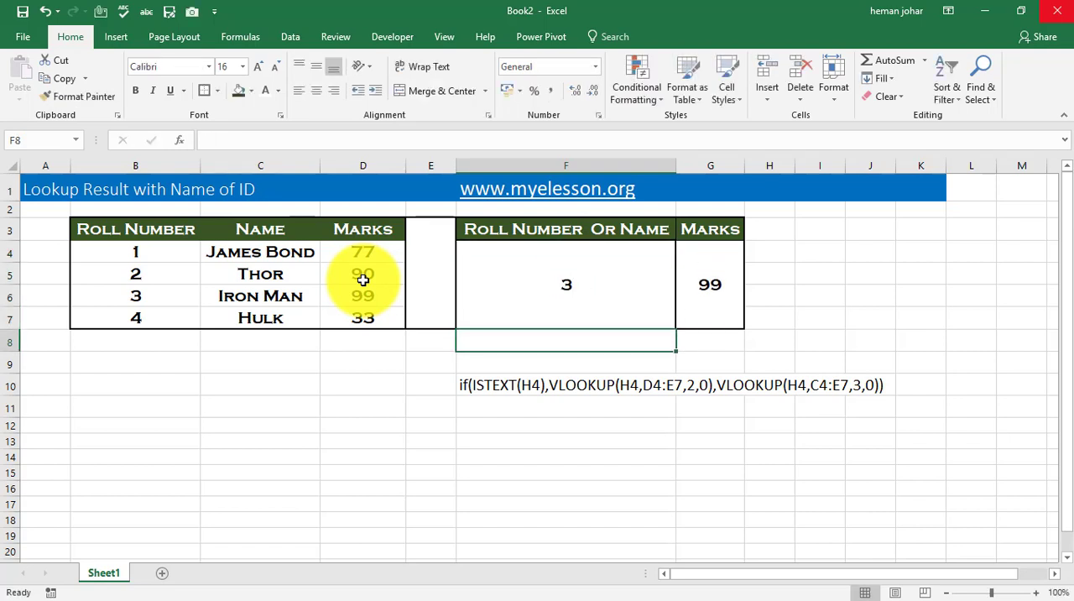
left_click(363, 296)
type("Hulk")
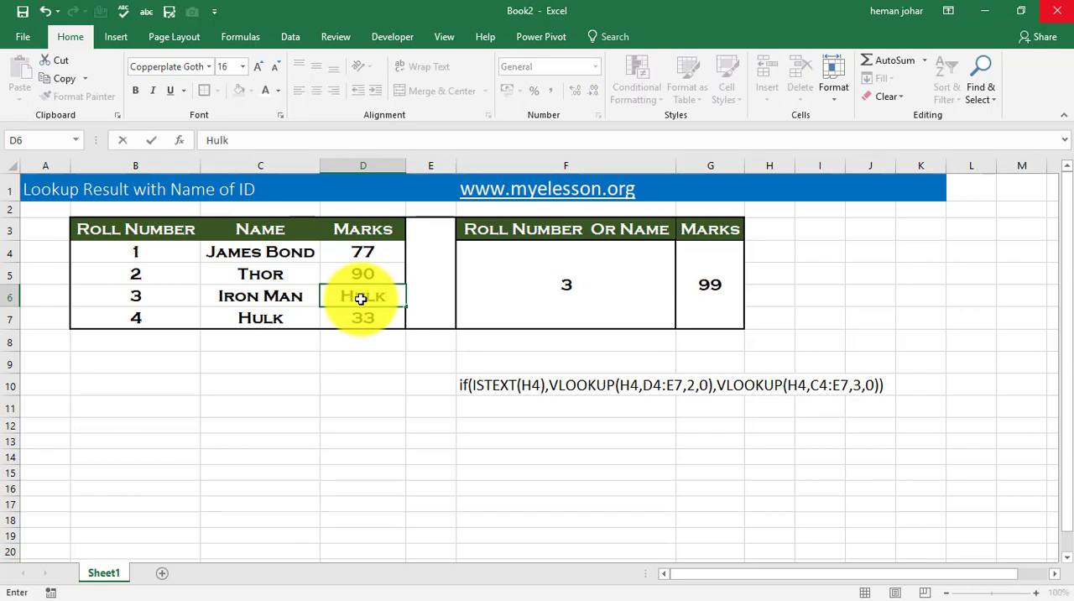
left_click(565, 283)
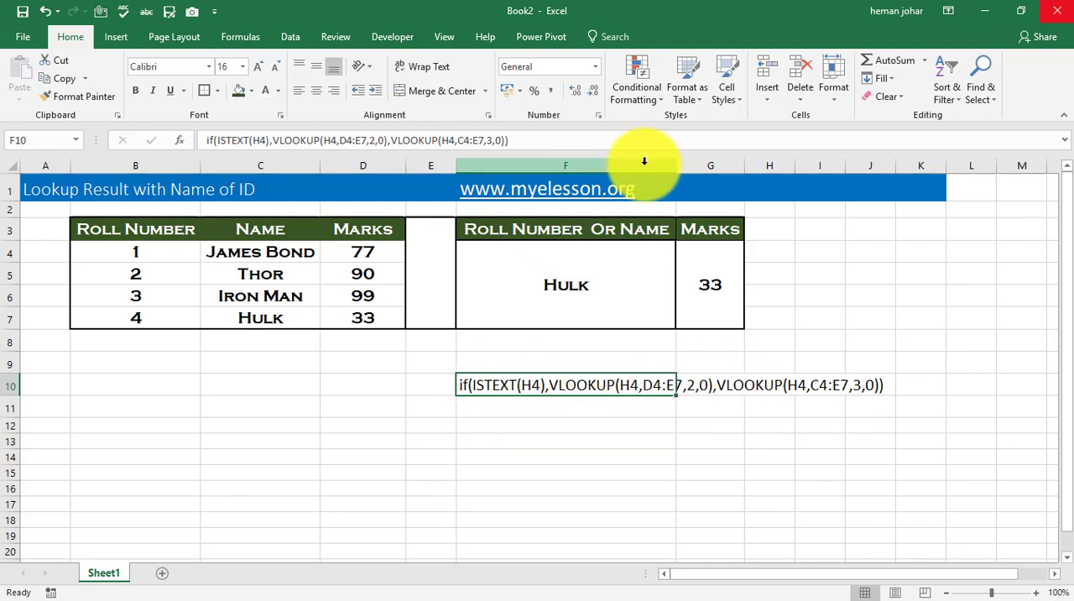
mouse_move(585, 200)
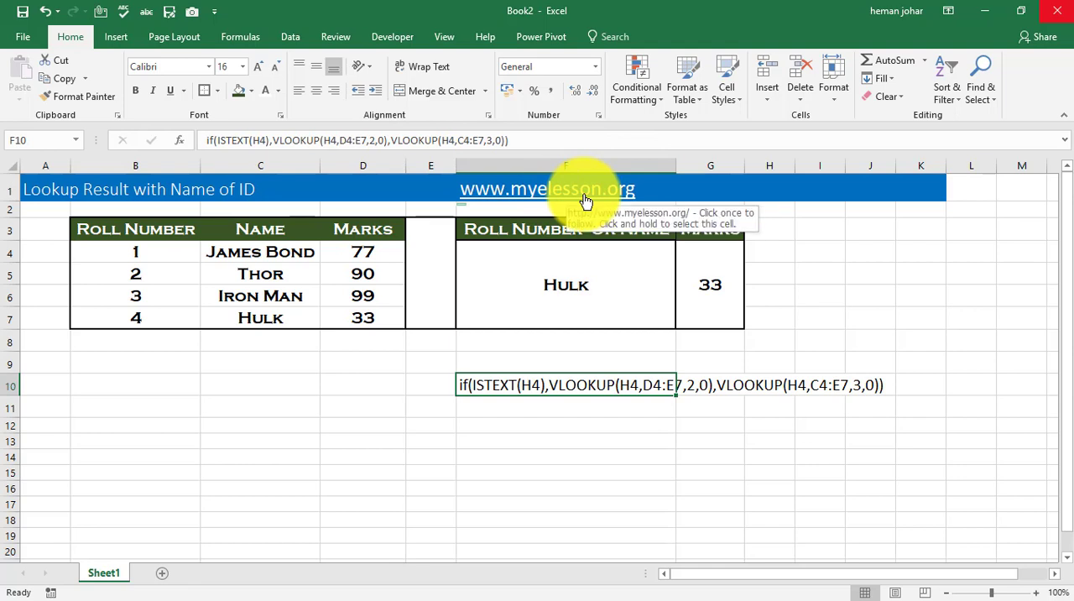